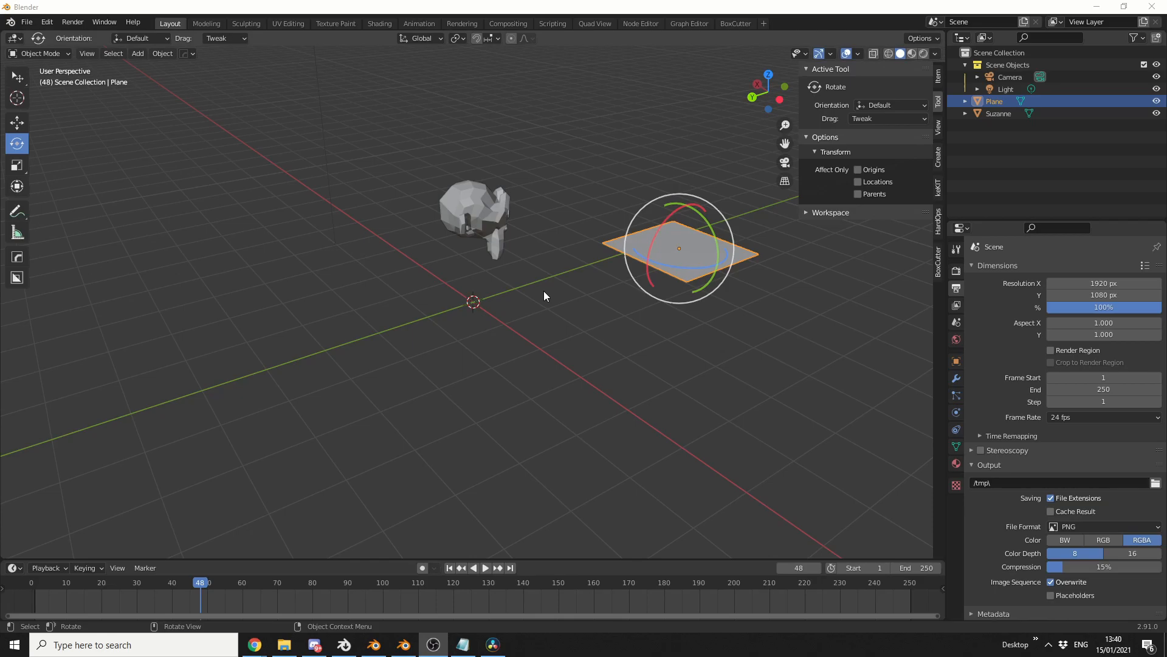
- With the Move gizmo, drag the plane over beside the monkey head, slightly to its left
left_click(552, 23)
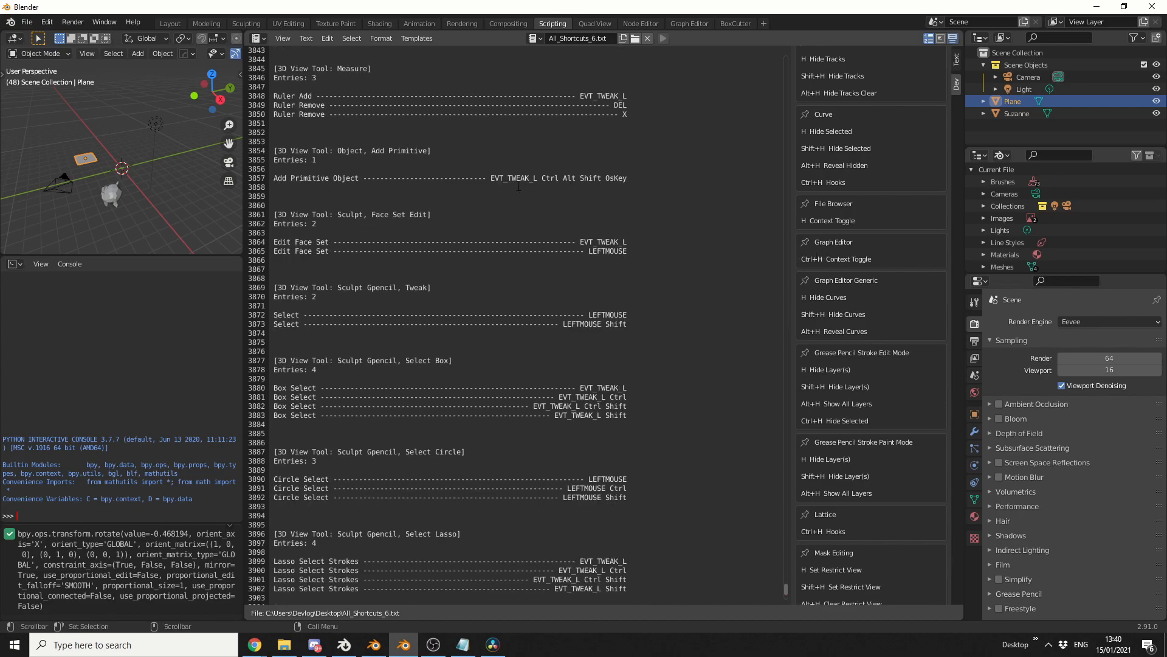
left_click(169, 23)
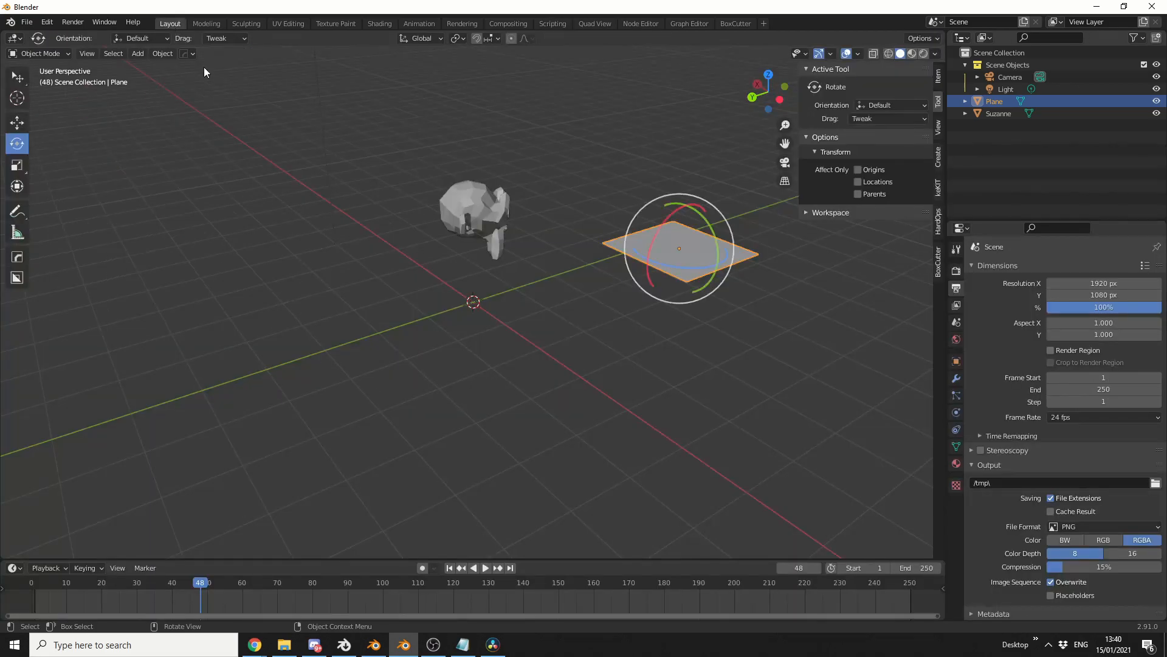
mouse_move(402, 372)
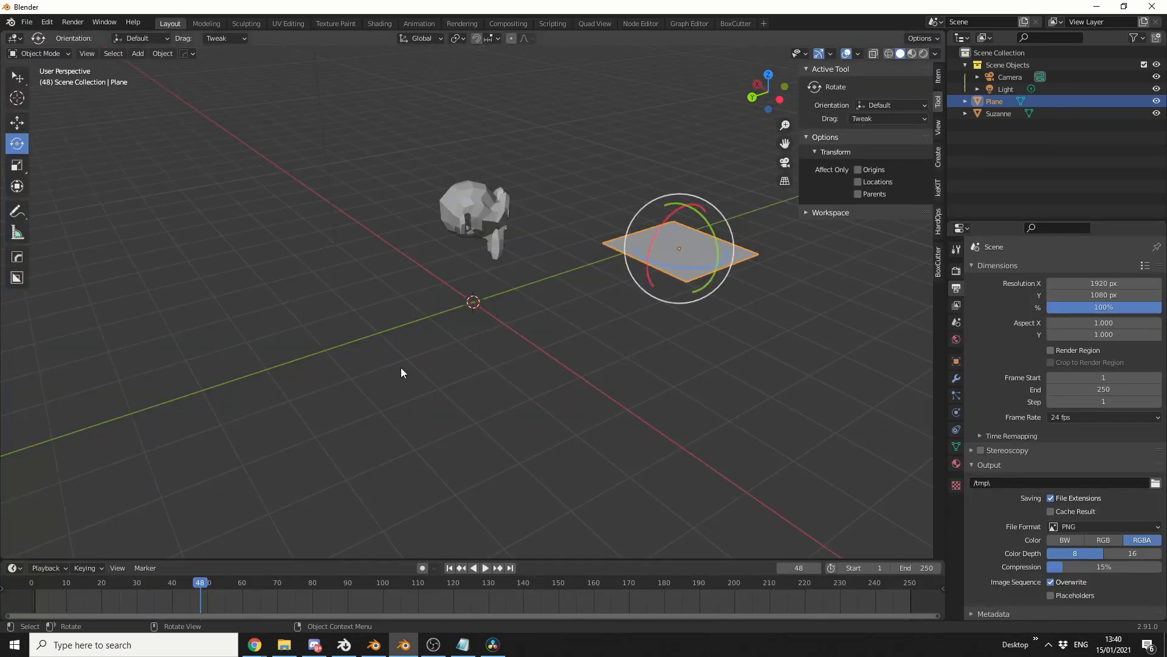
mouse_move(415, 372)
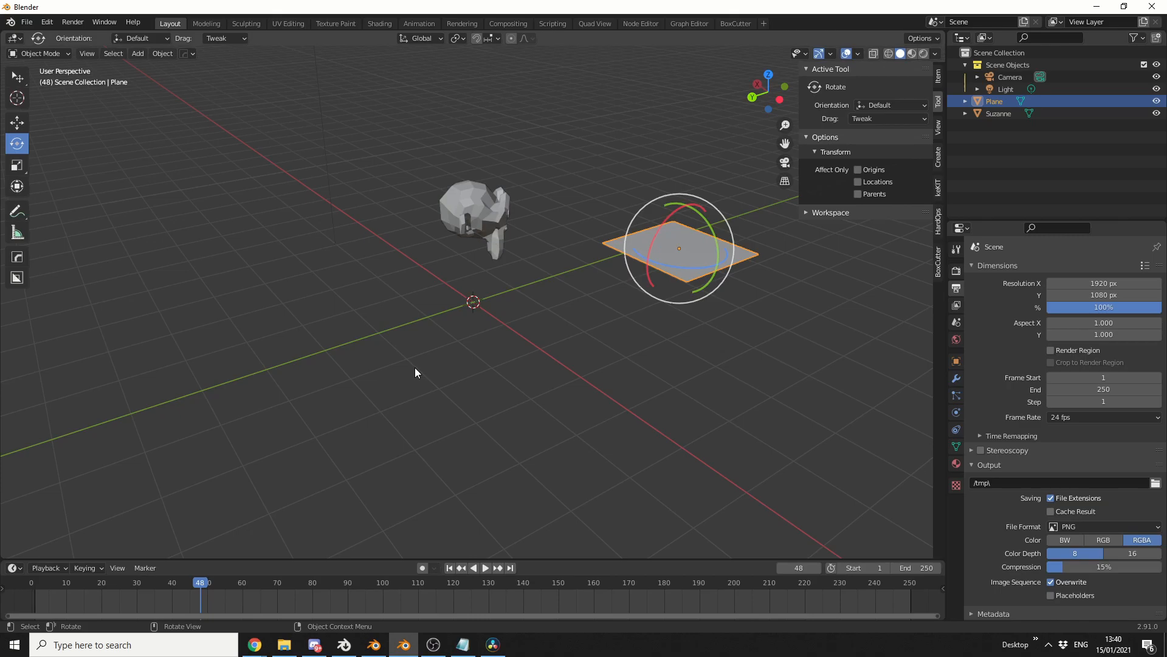
mouse_move(422, 373)
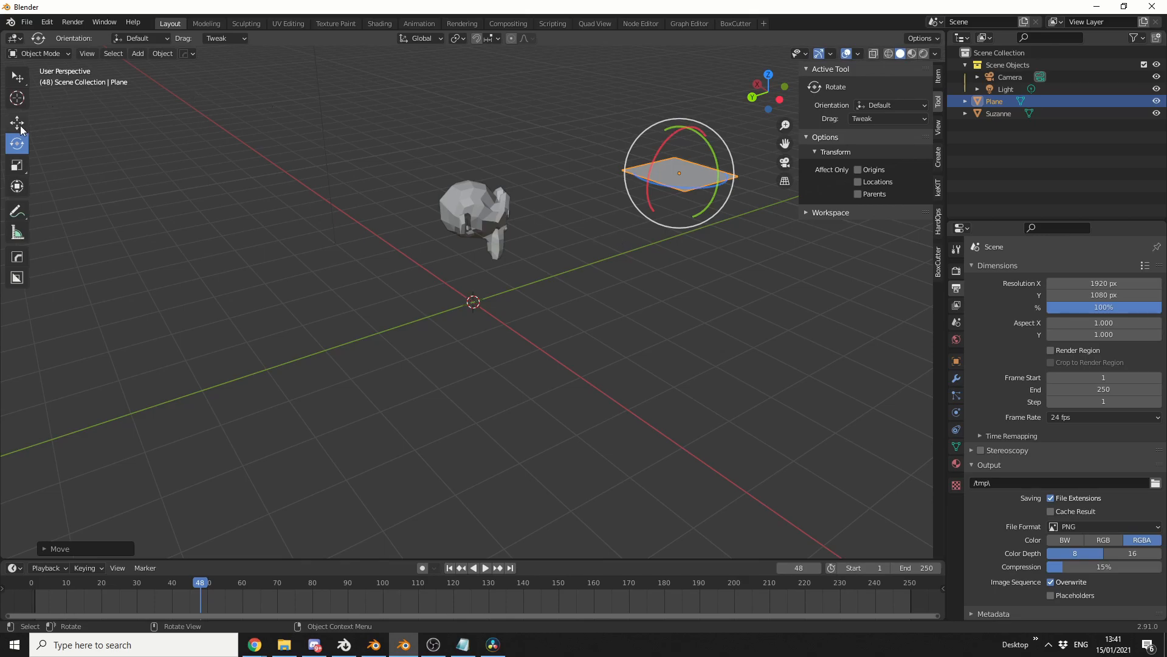
left_click(16, 122)
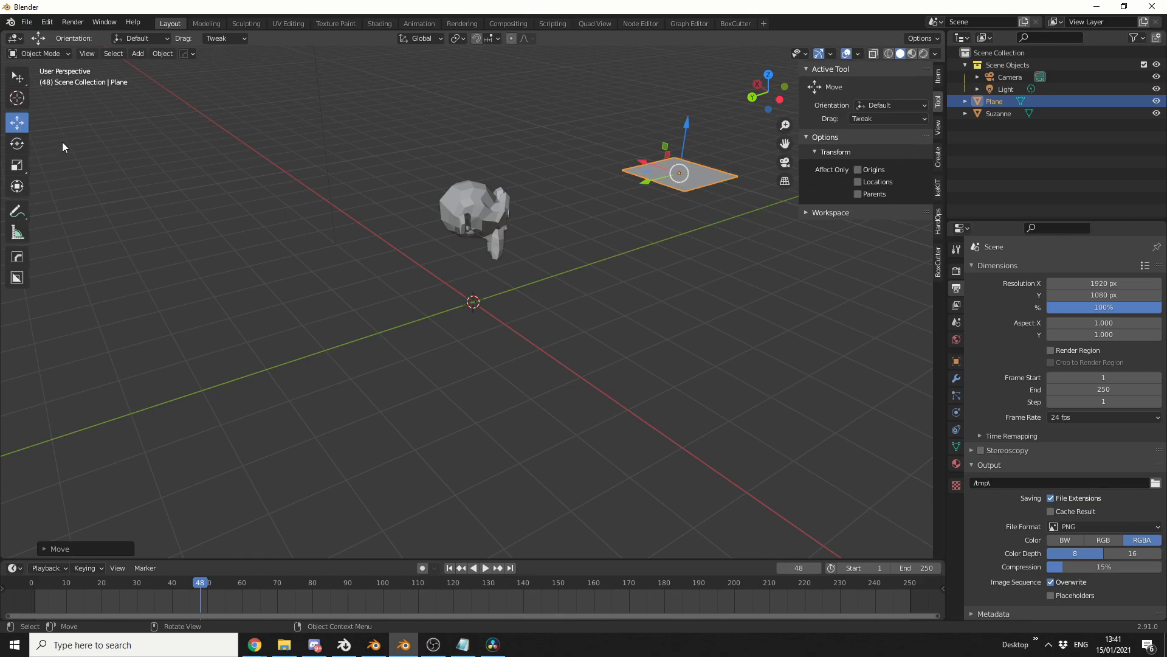
left_click_drag(679, 173, 446, 237)
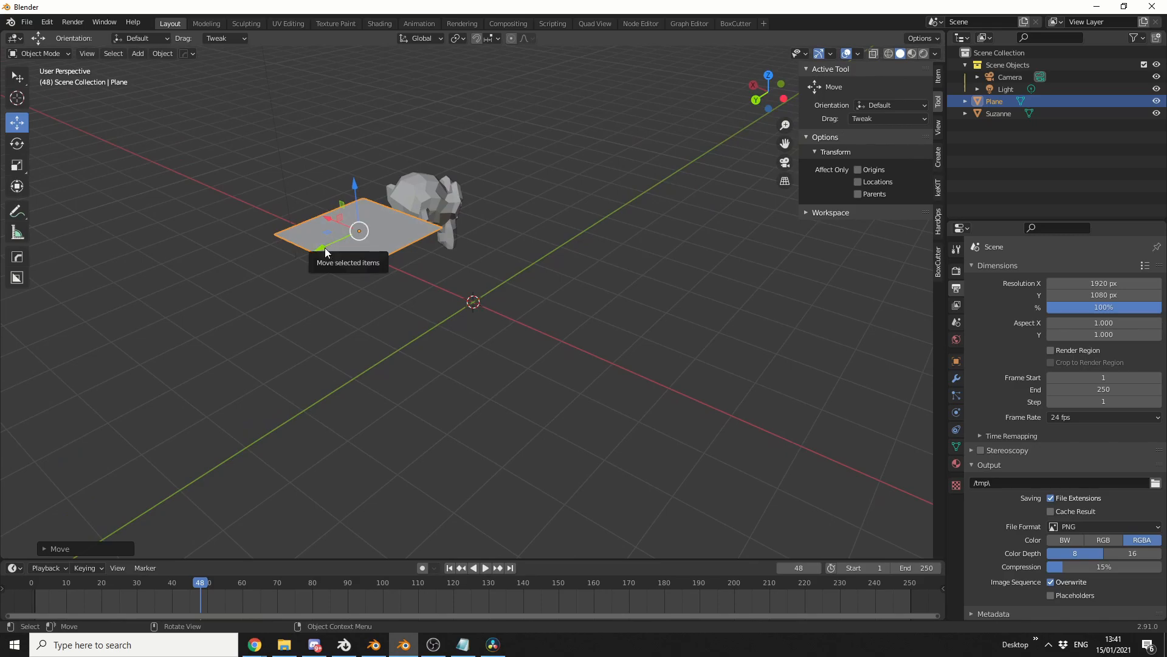
left_click_drag(324, 250, 266, 299)
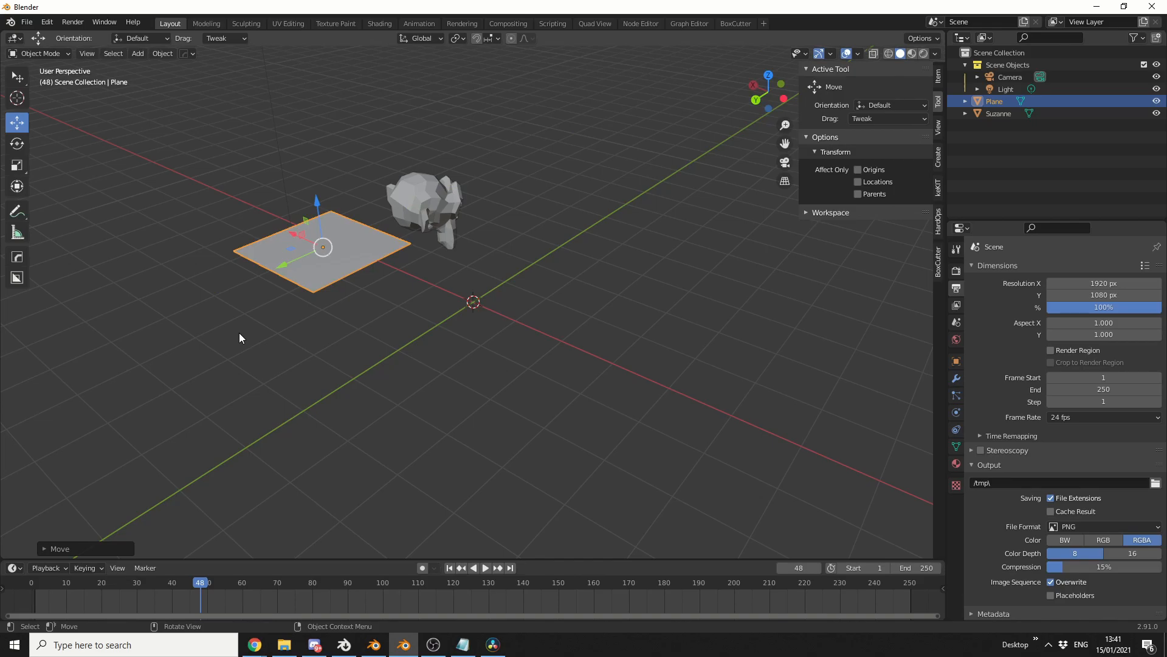
mouse_move(366, 273)
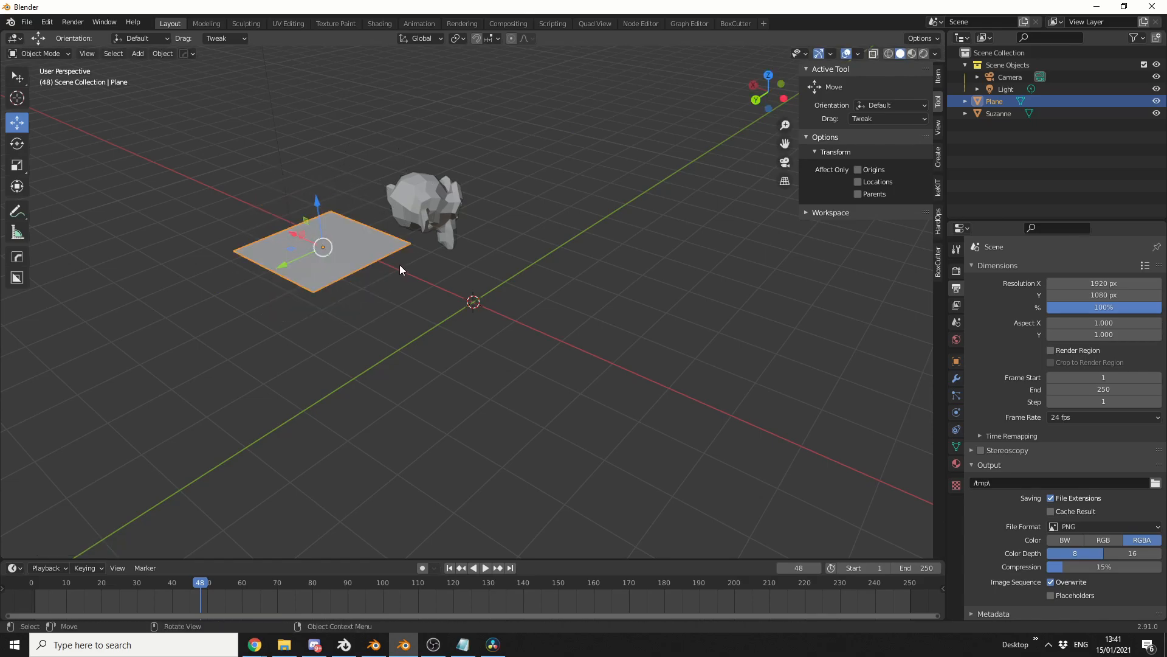
- Switch to the Rotate tool and bring up the context menu on the viewport header
left_click(16, 144)
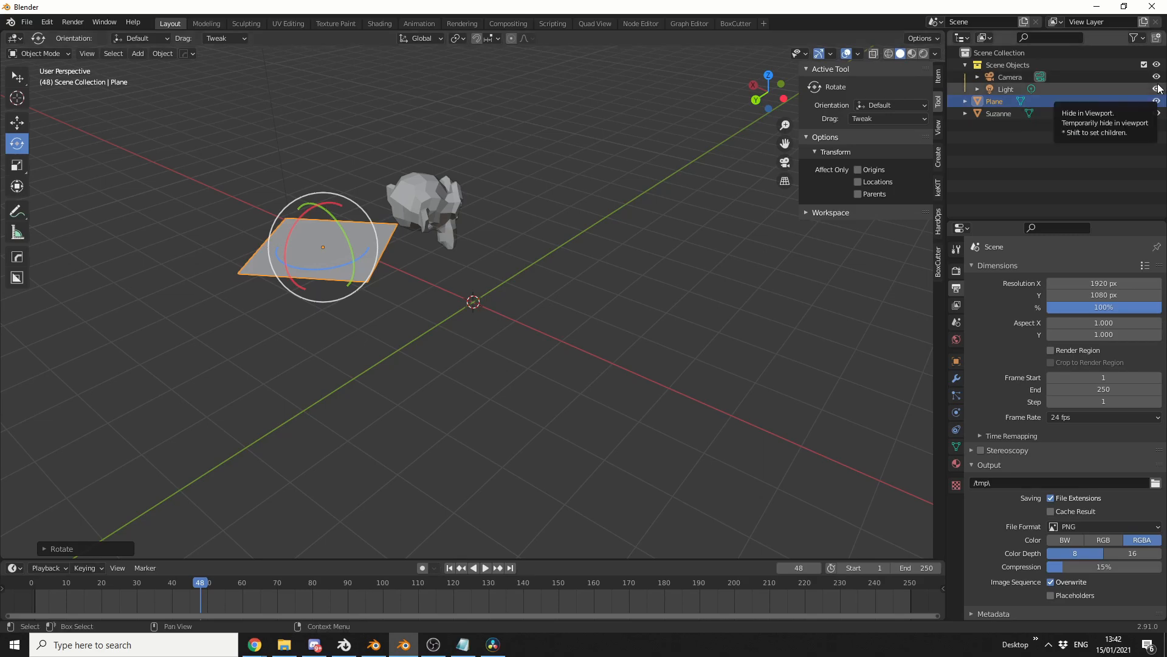
right_click(1008, 64)
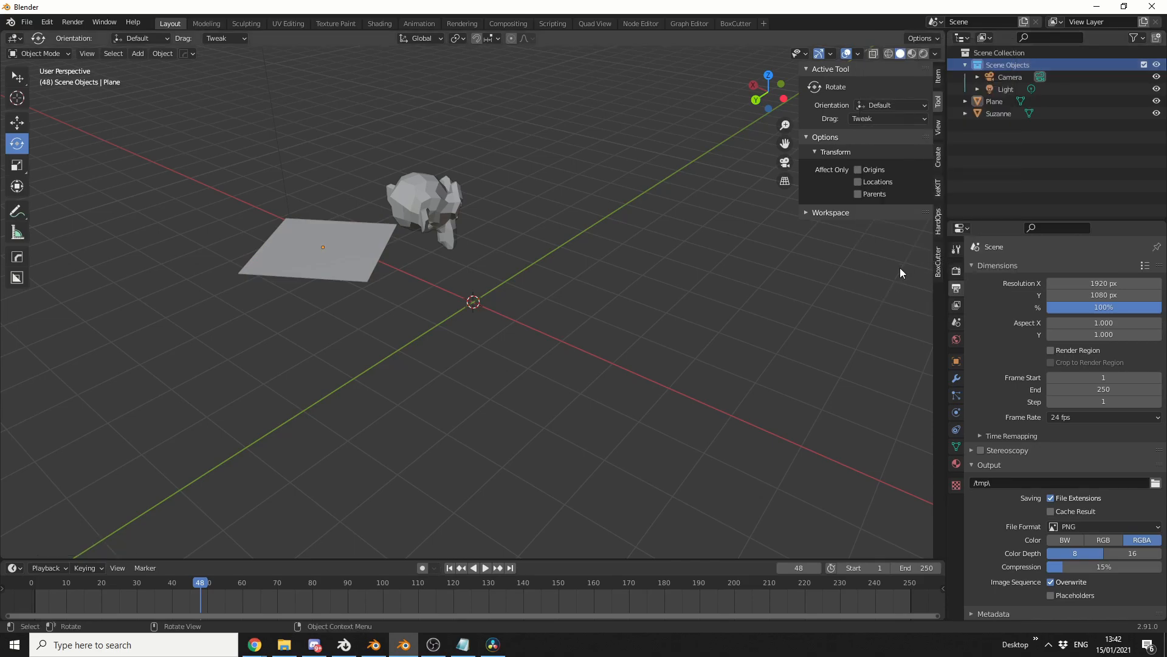
- Cycle the Move, Scale and Transform gizmos, then set the 3D cursor just below the monkey head
left_click(16, 185)
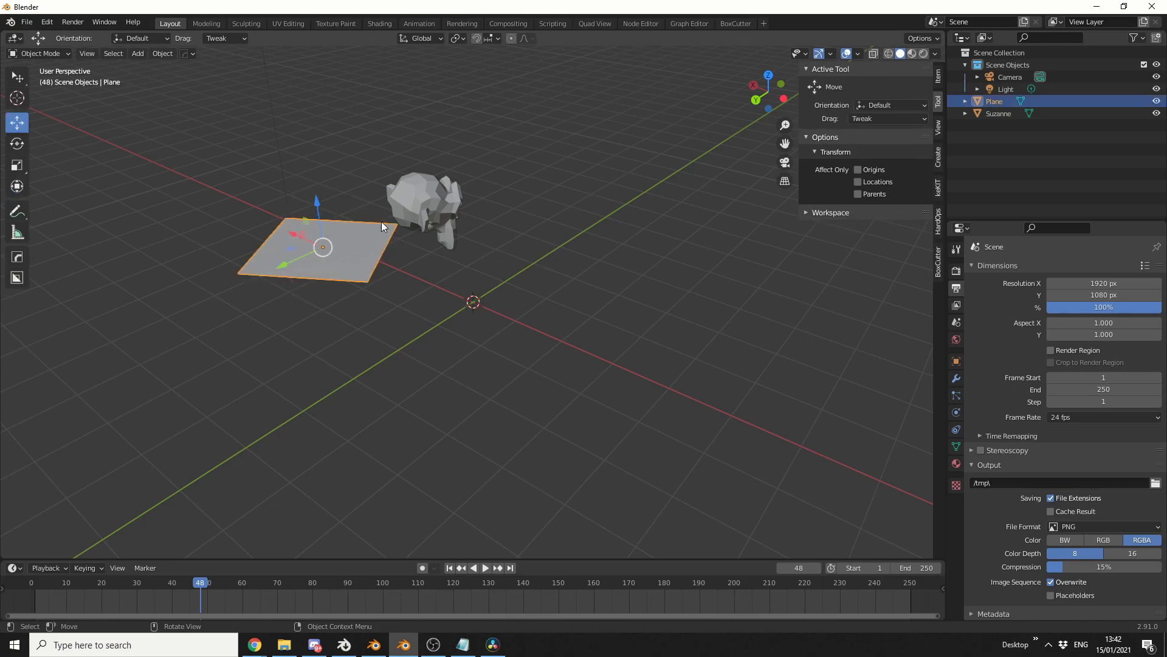
left_click(16, 164)
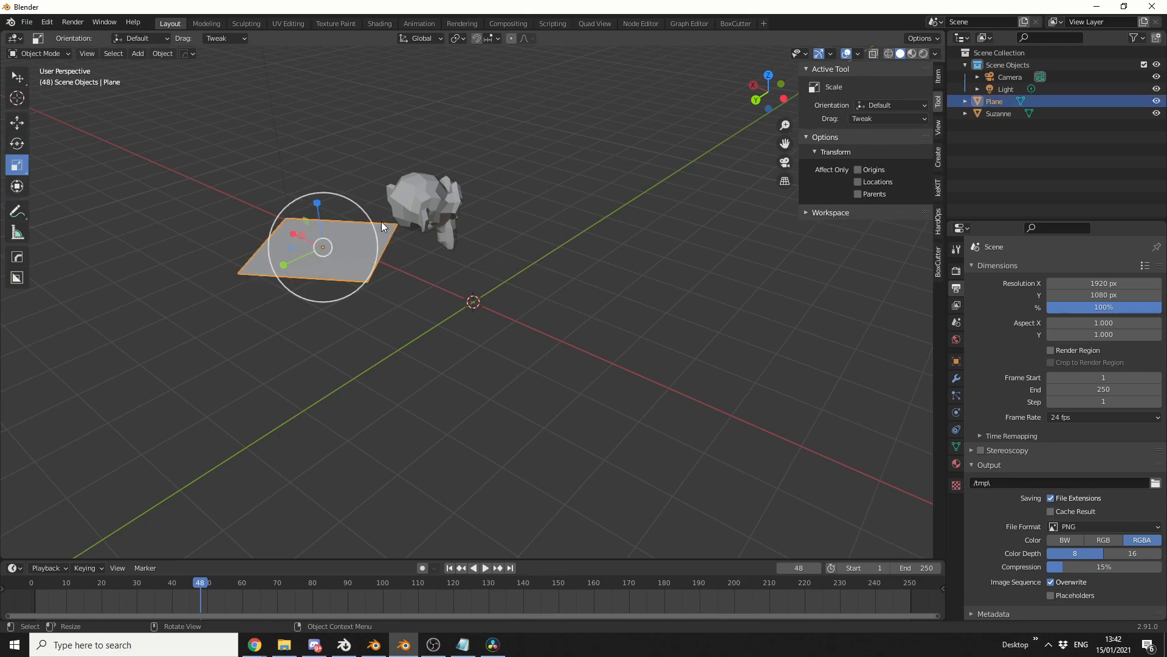
left_click(16, 184)
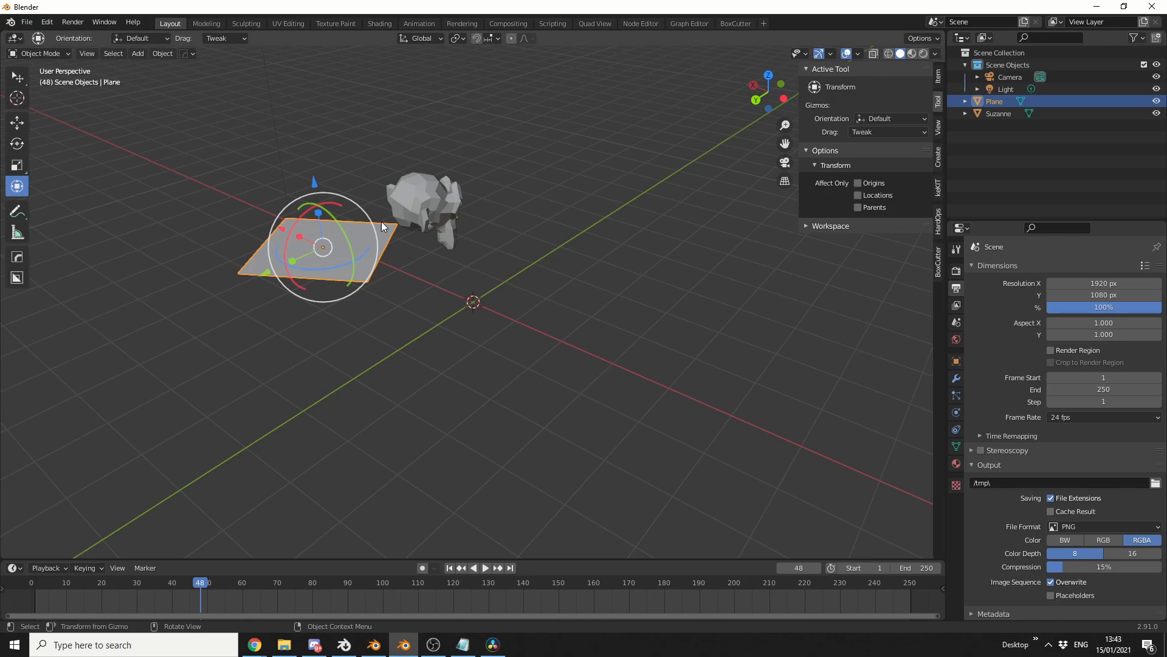
mouse_move(442, 207)
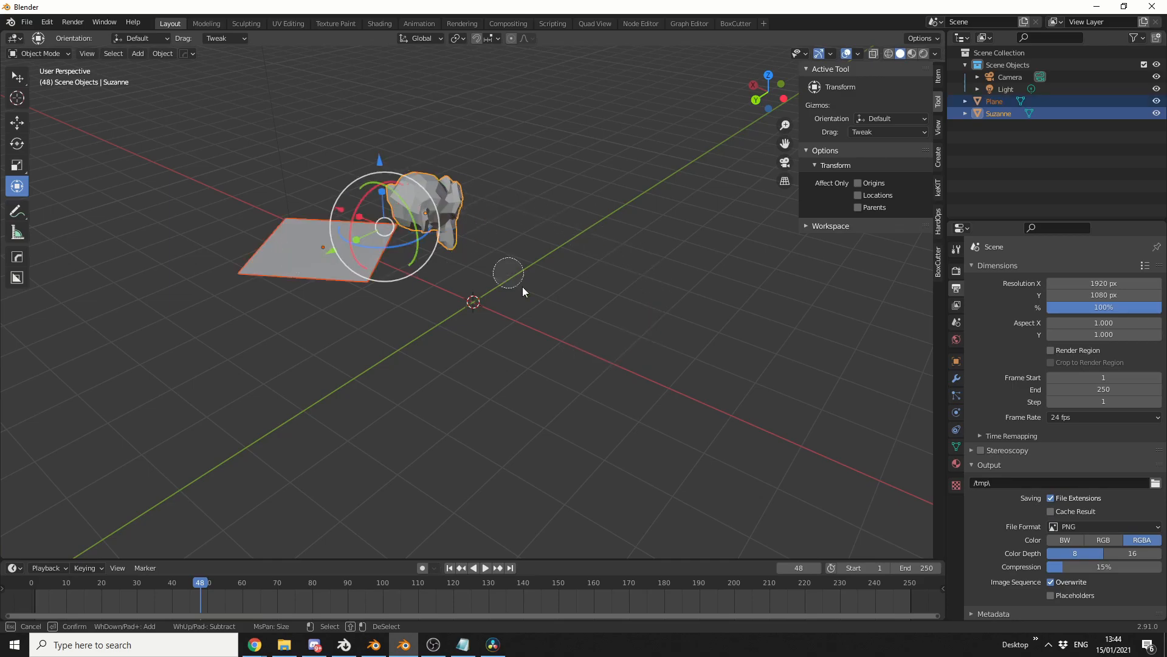
mouse_move(557, 326)
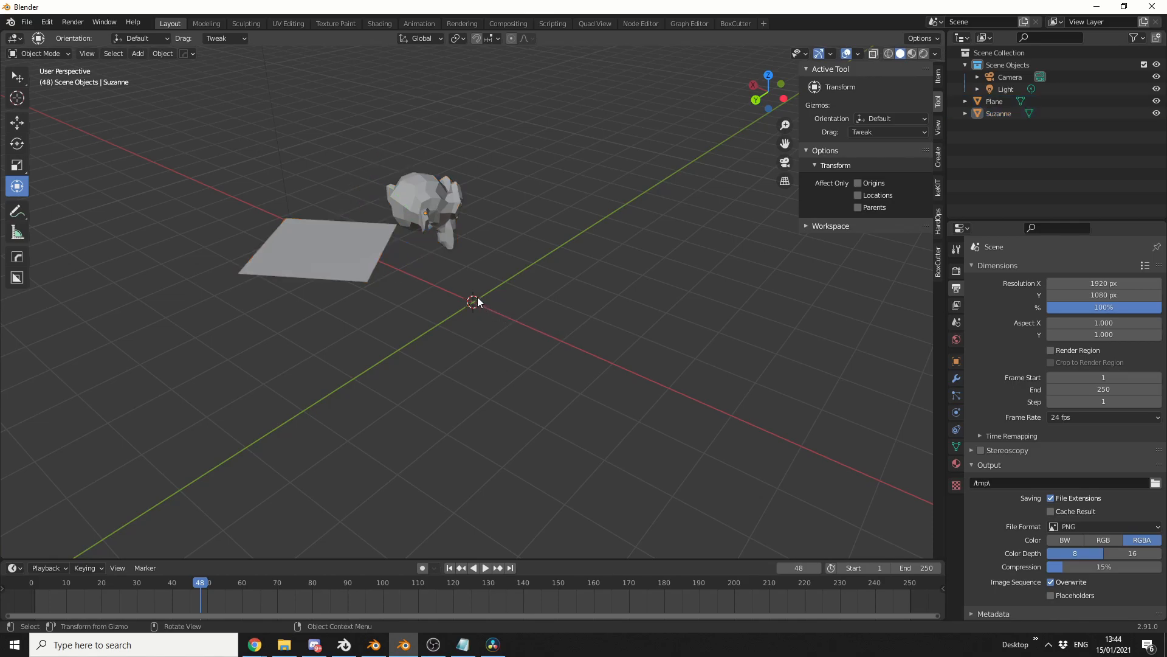
mouse_move(550, 302)
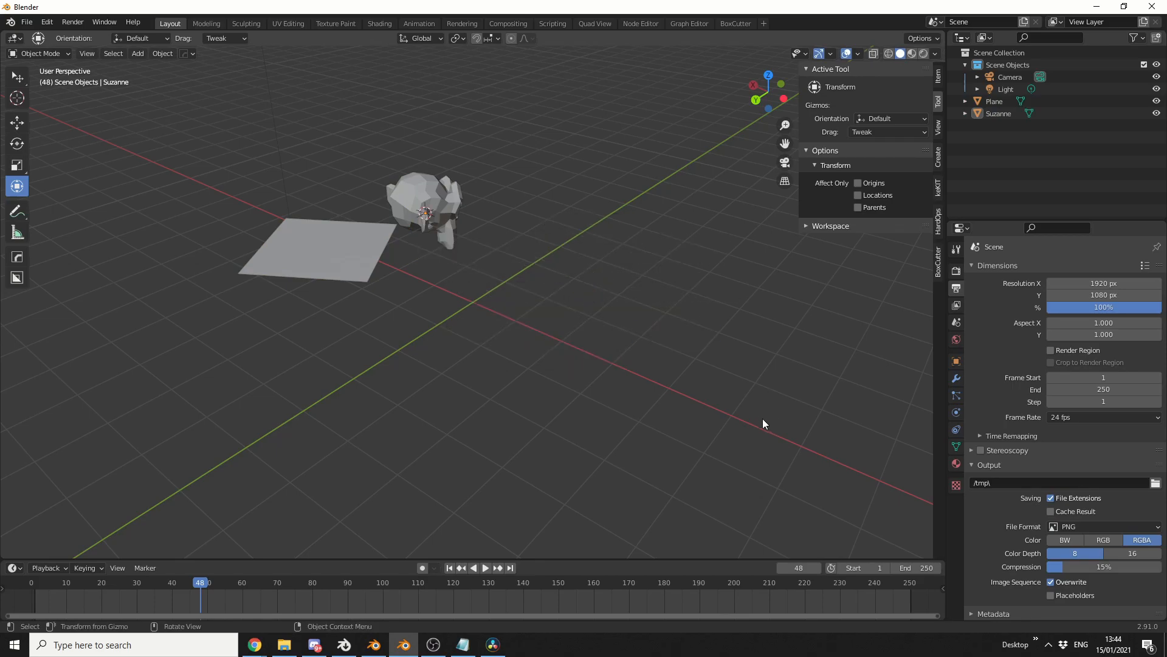
left_click(521, 243)
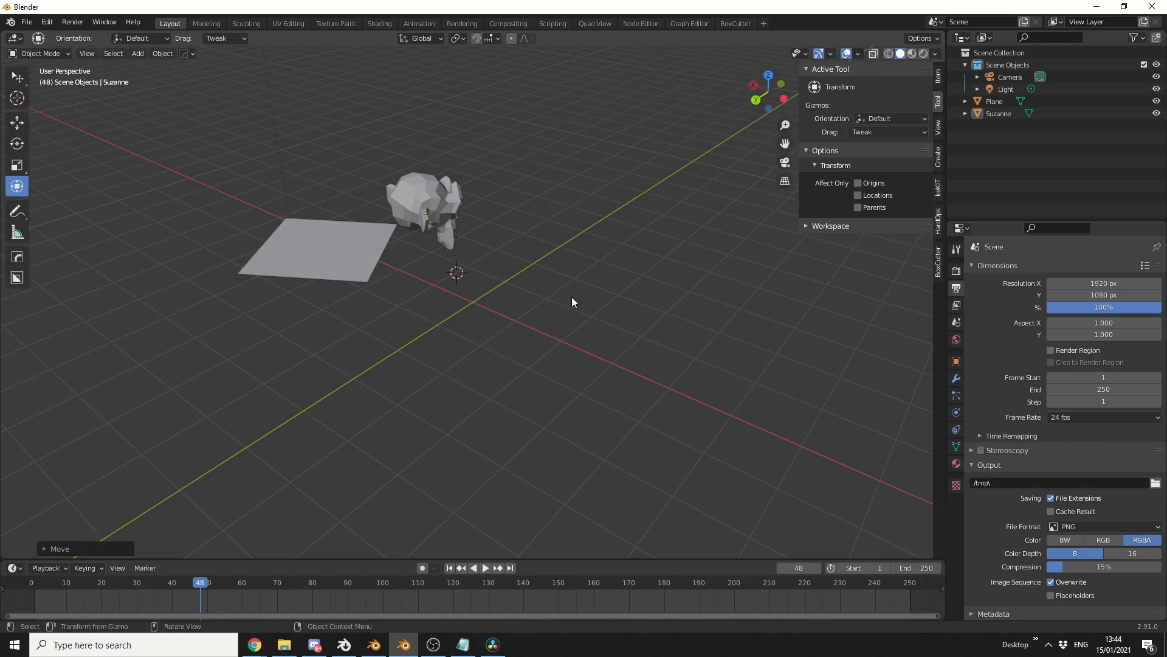
mouse_move(540, 292)
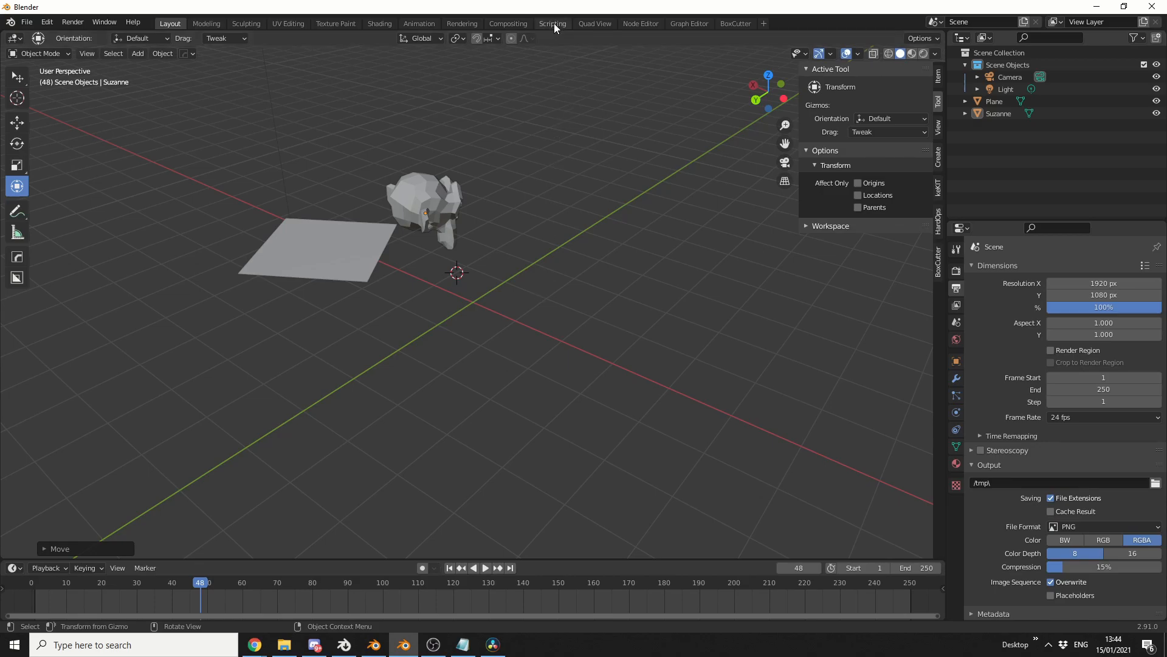
mouse_move(552, 23)
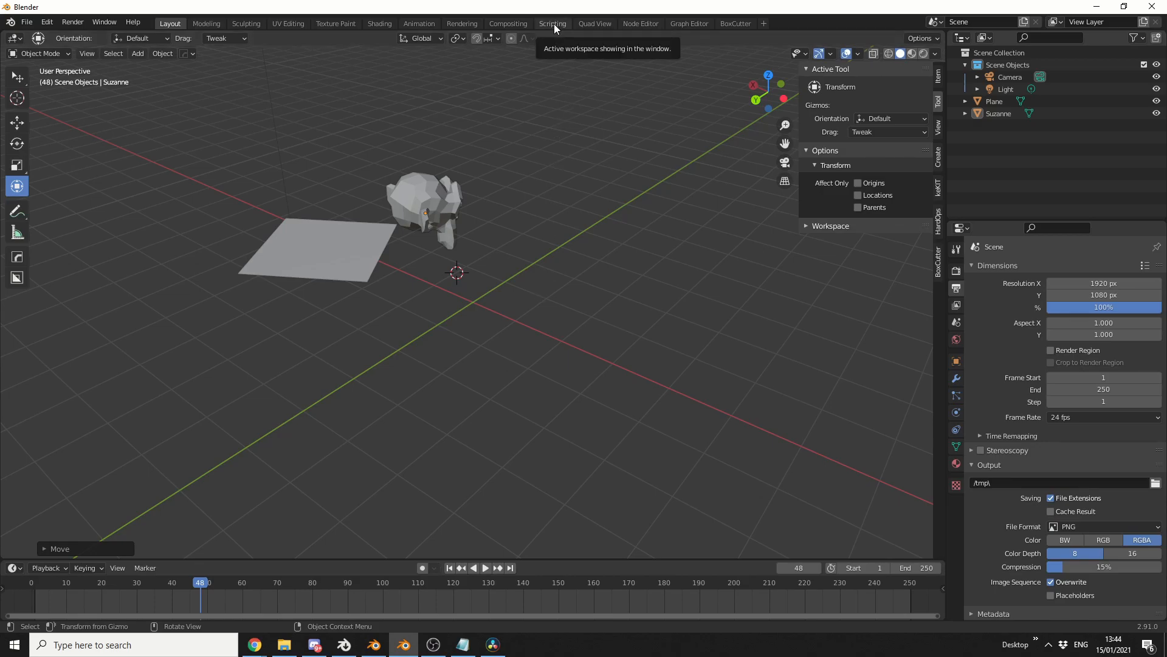
- In the Scripting workspace, list the commands bound to the H key and scroll through them
left_click(552, 23)
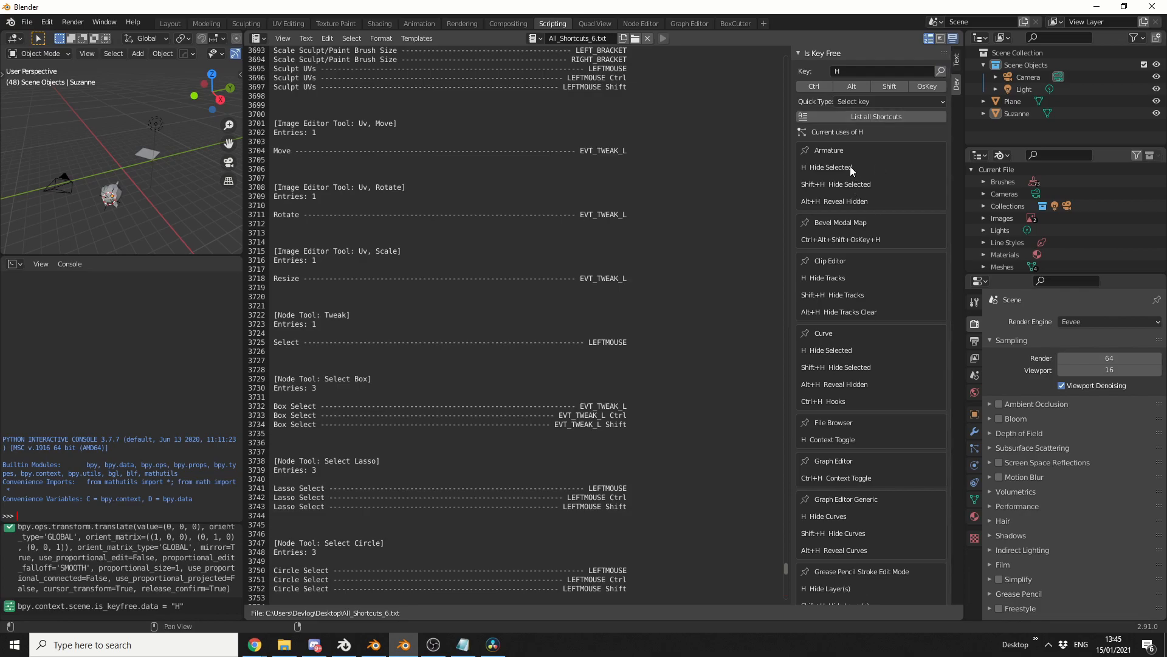
mouse_move(830, 333)
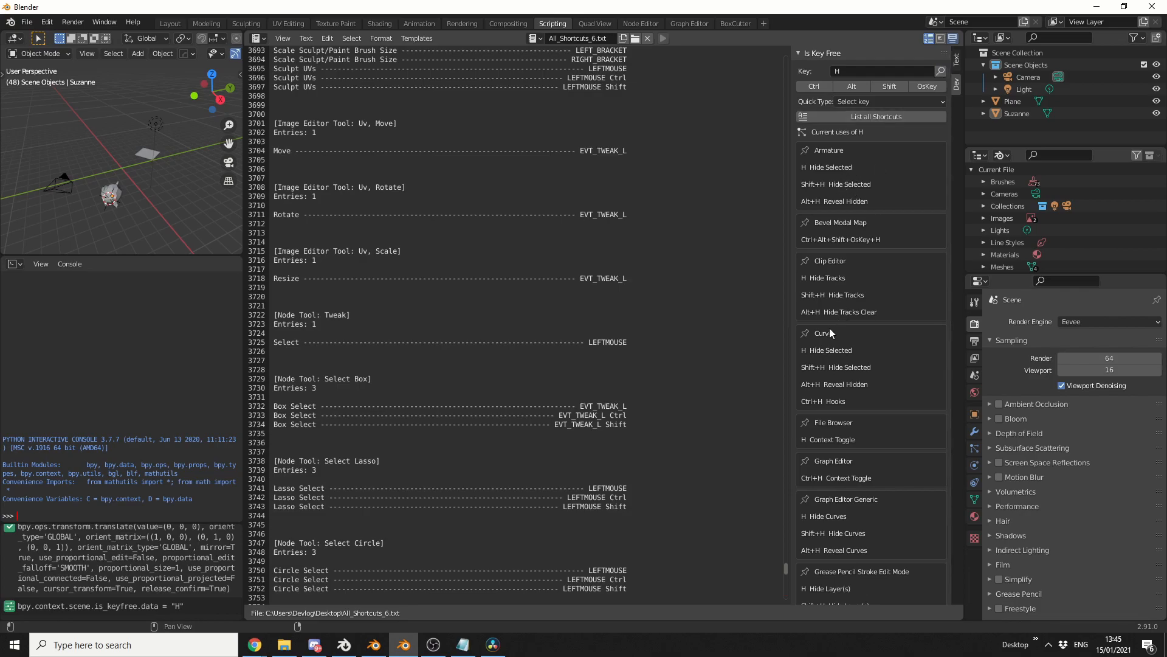
scroll("down", 3)
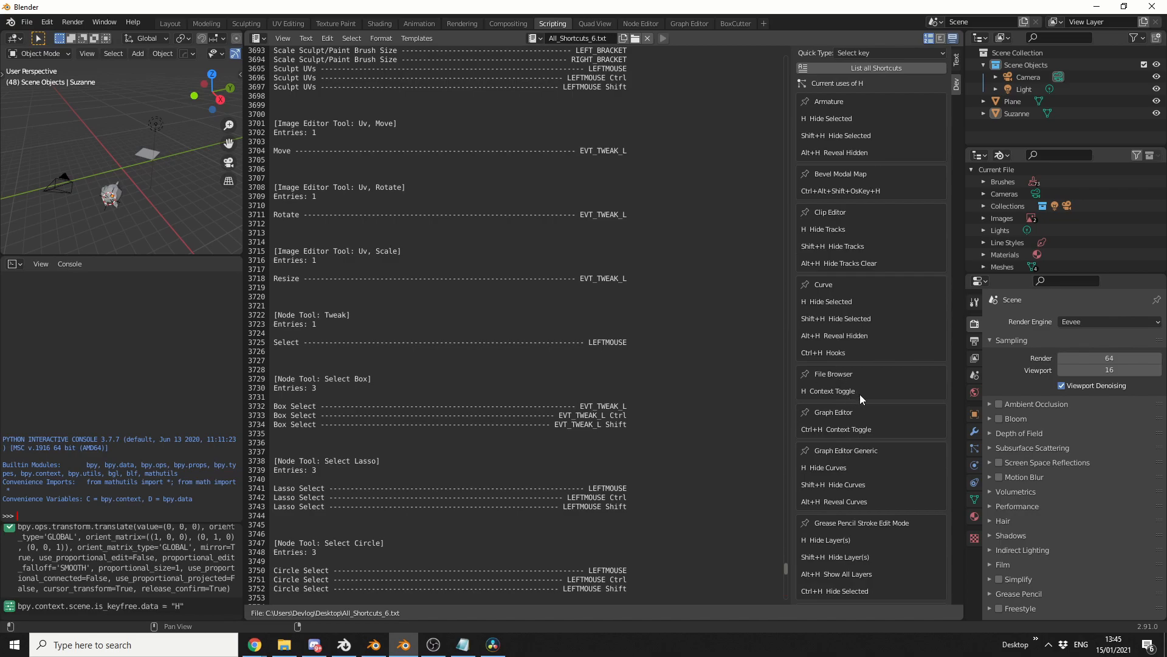
scroll("down", 3)
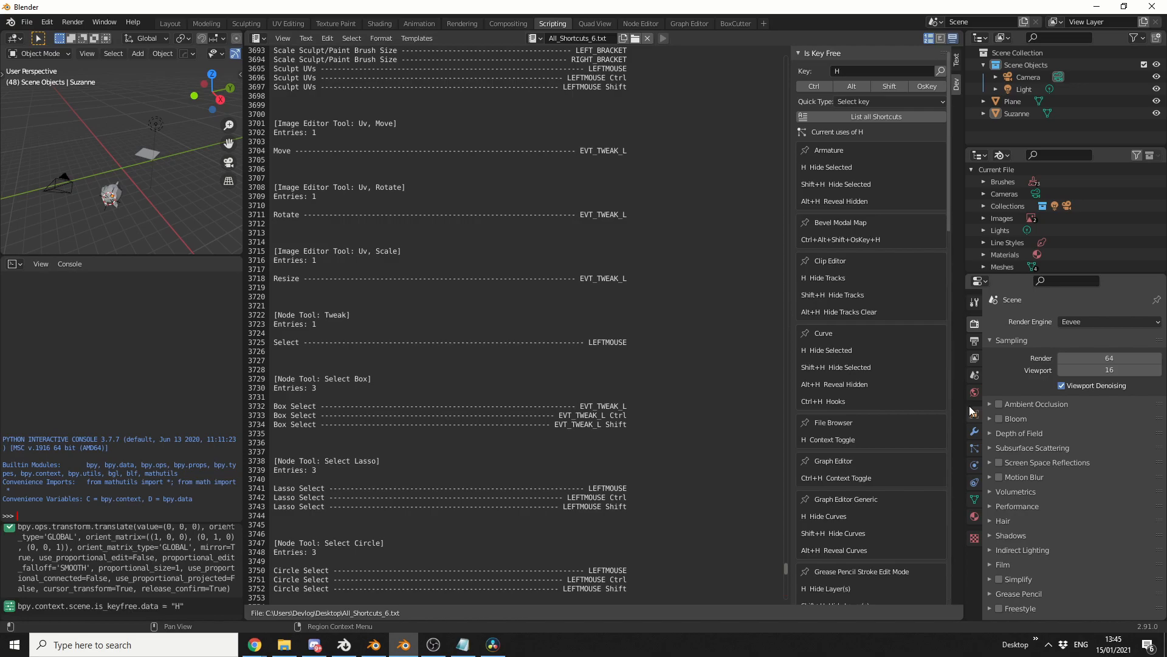
mouse_move(71, 22)
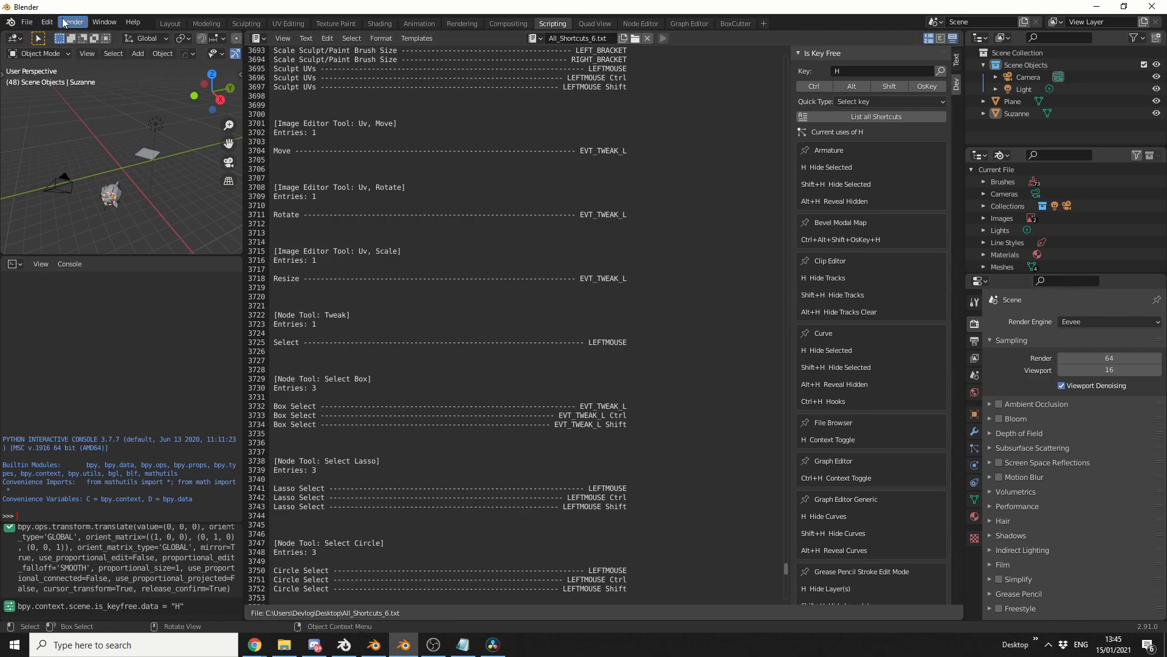
- In Preferences > Keymap, filter by Key-Binding and search for 'h'
left_click(46, 22)
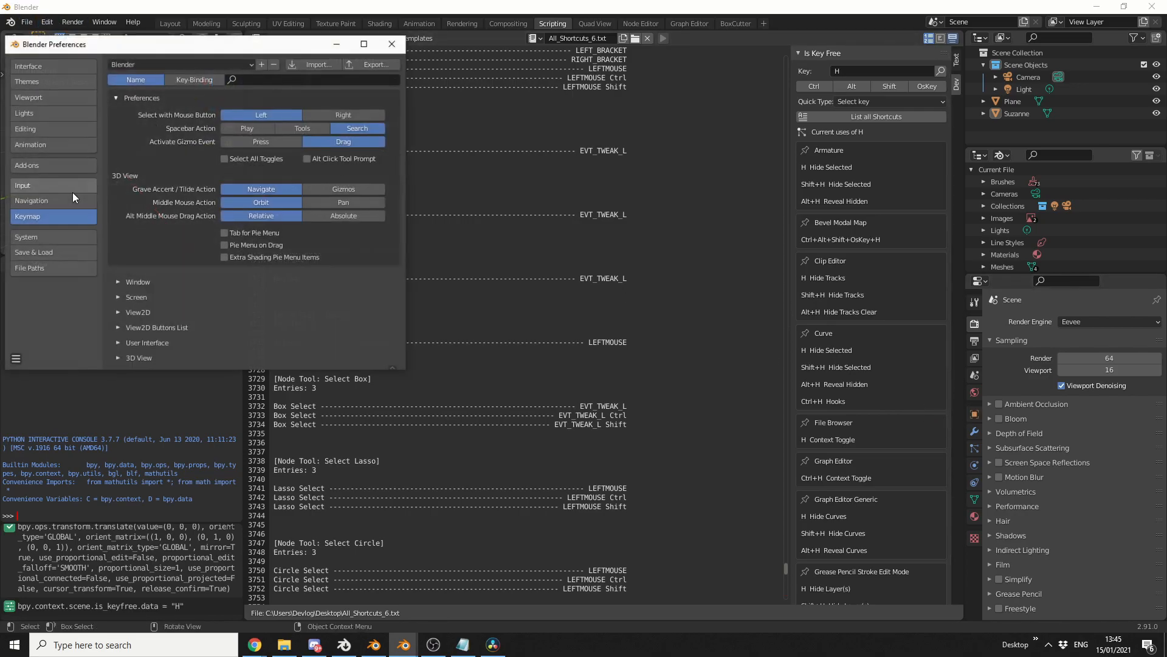
left_click(194, 80)
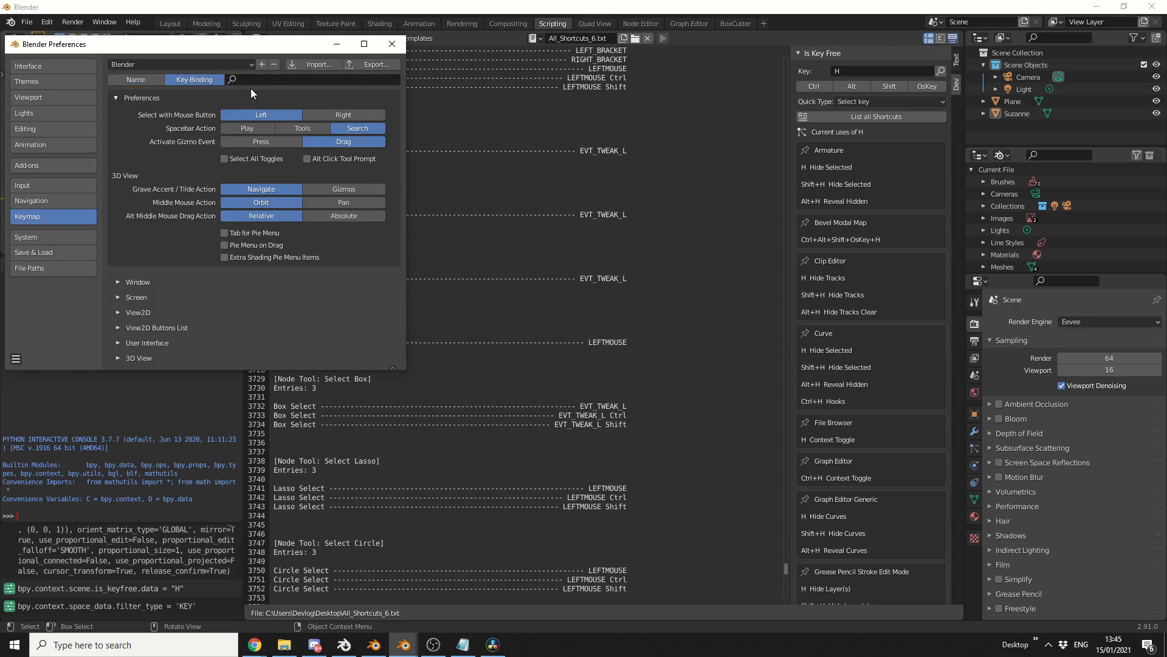
type("h")
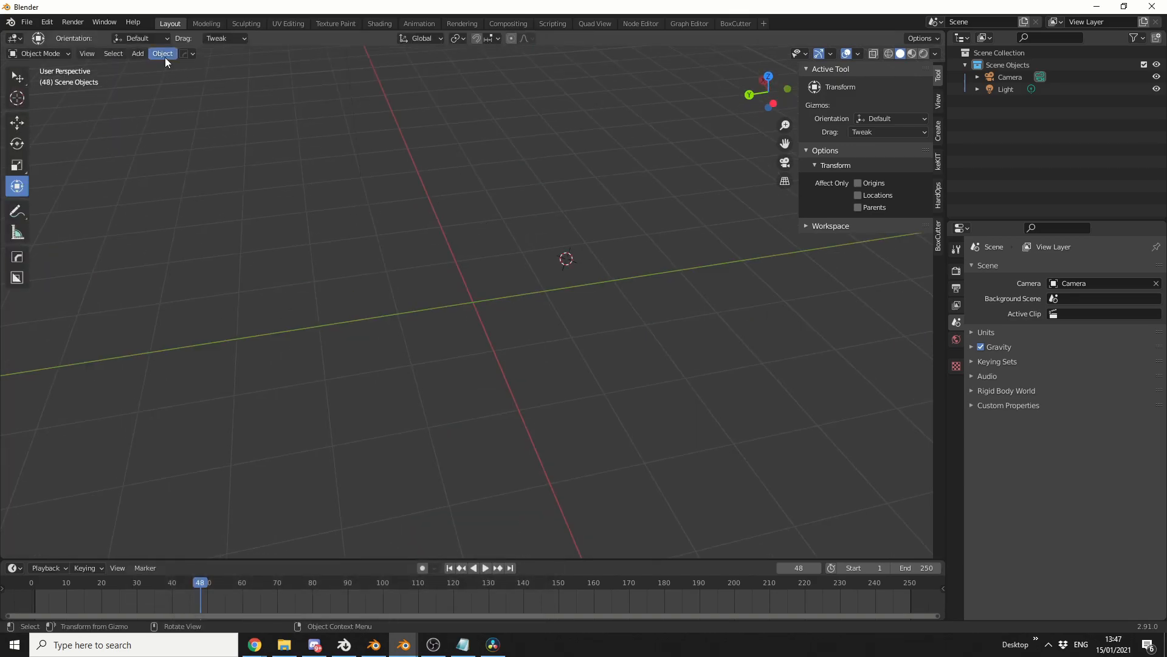
- From Object > Convert To, start assigning a shortcut to the Mesh conversion
left_click(137, 52)
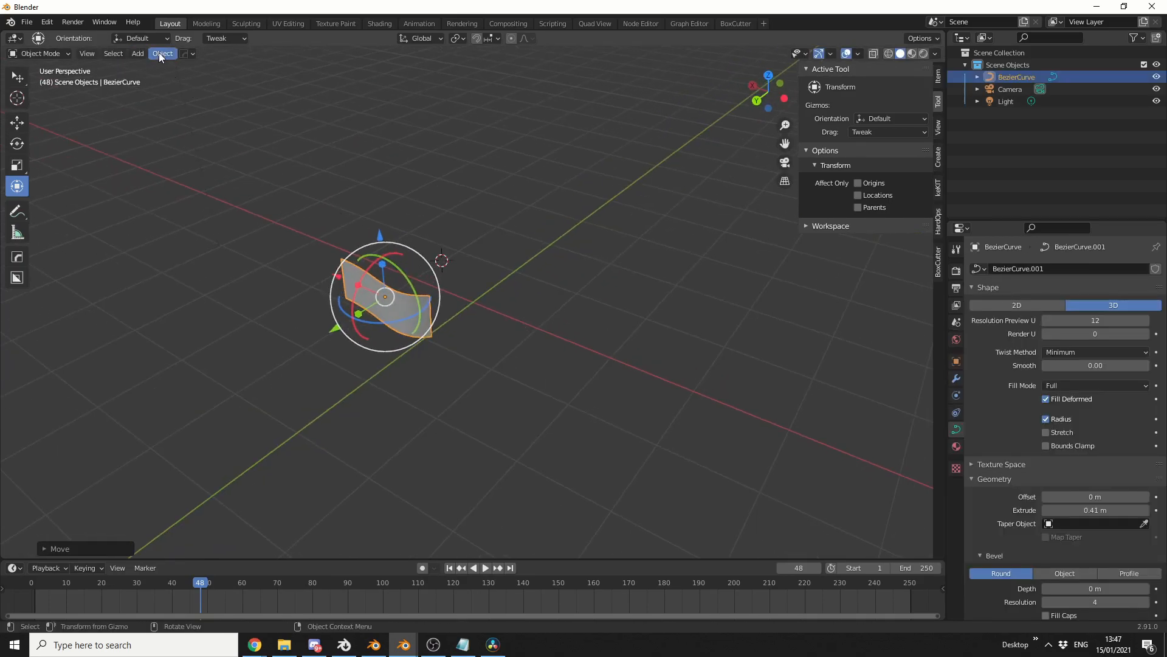
left_click(161, 53)
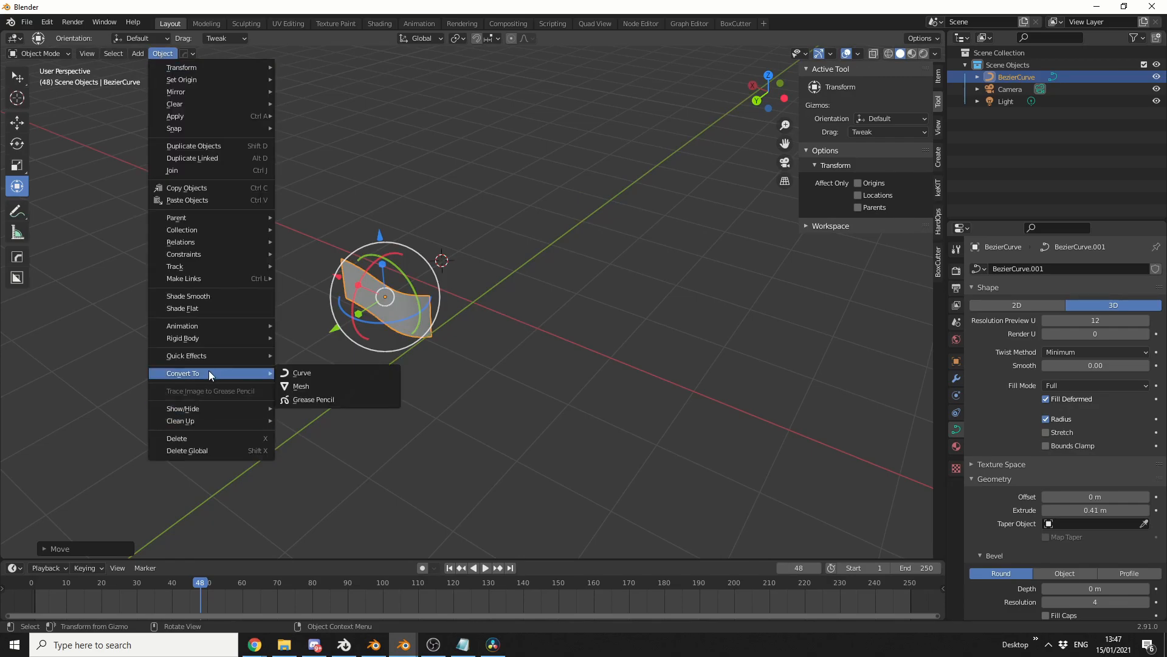
right_click(300, 386)
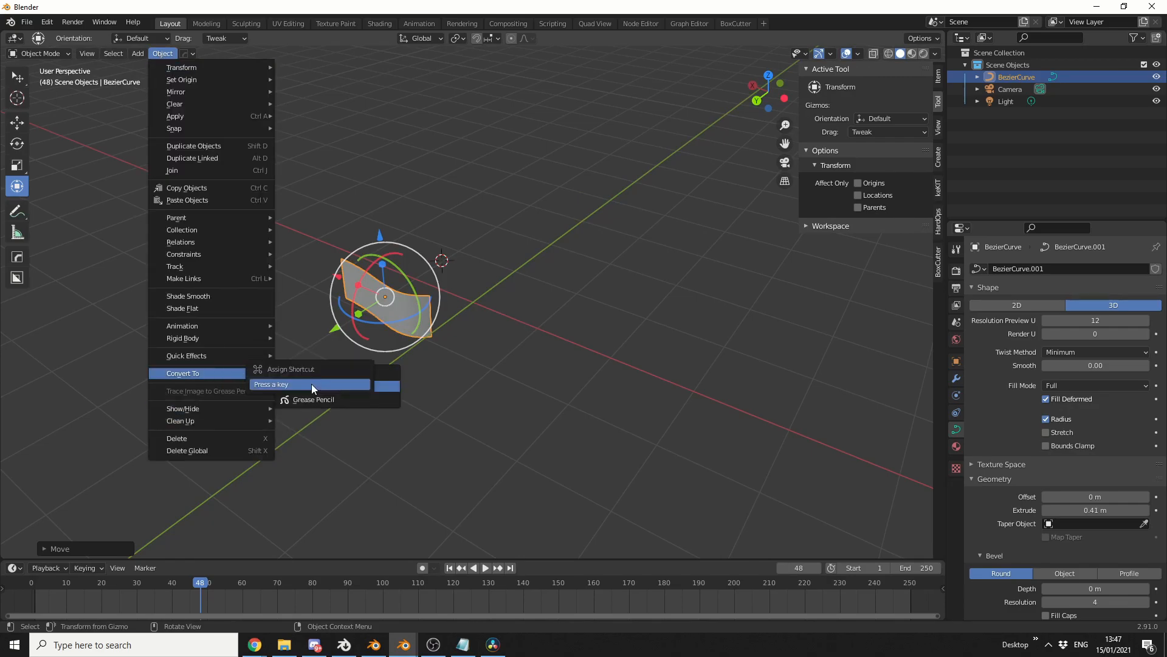